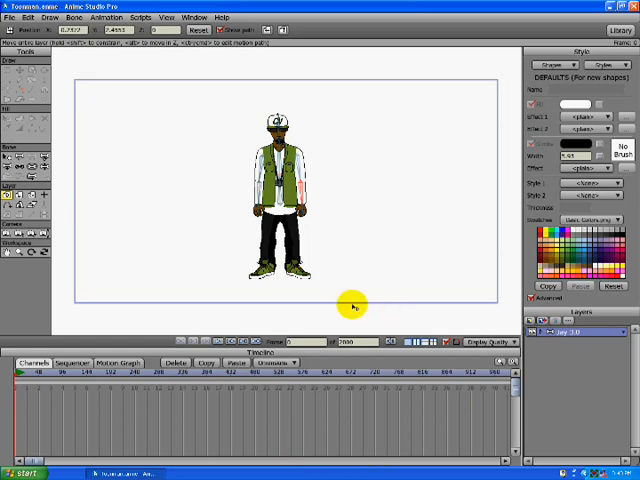
Add a new Group layer to the character scene from the New Layer list.
left_click(528, 320)
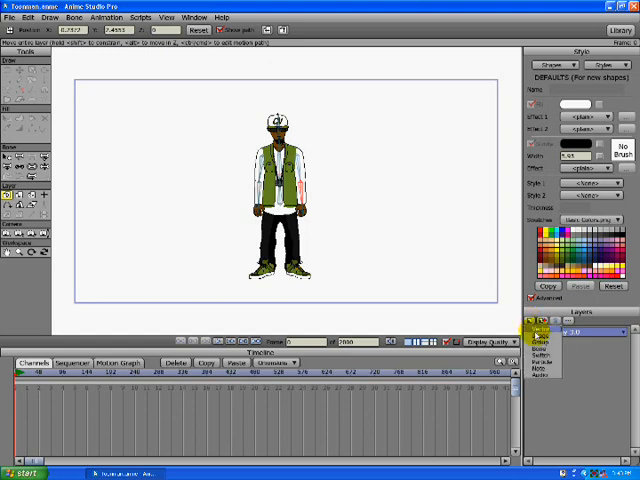
left_click(544, 332)
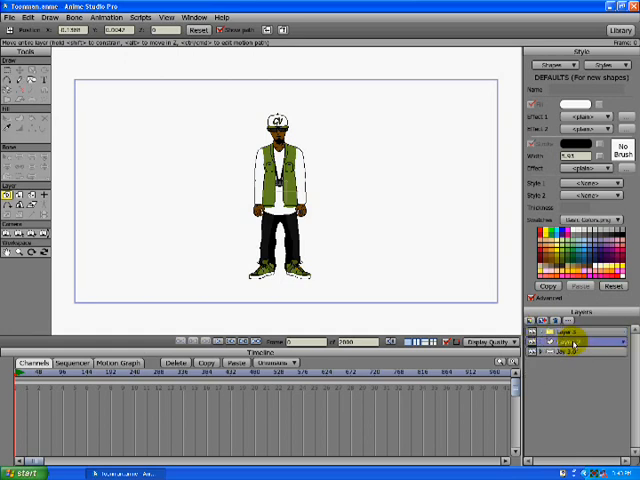
Confirm the new group layer's settings and arrange the character layers under it.
double_click(564, 344)
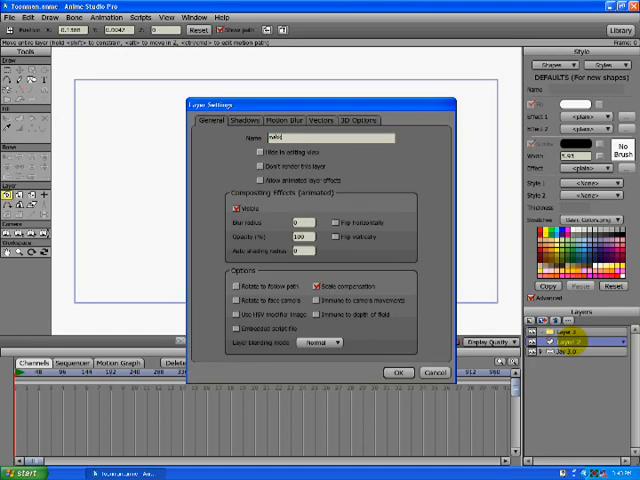
left_click(400, 372)
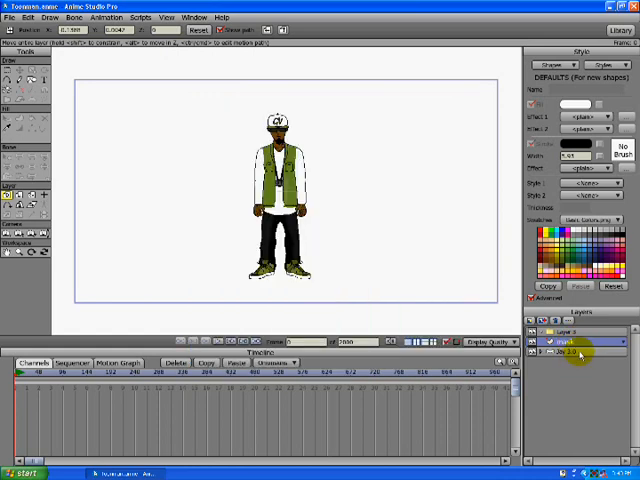
left_click(570, 350)
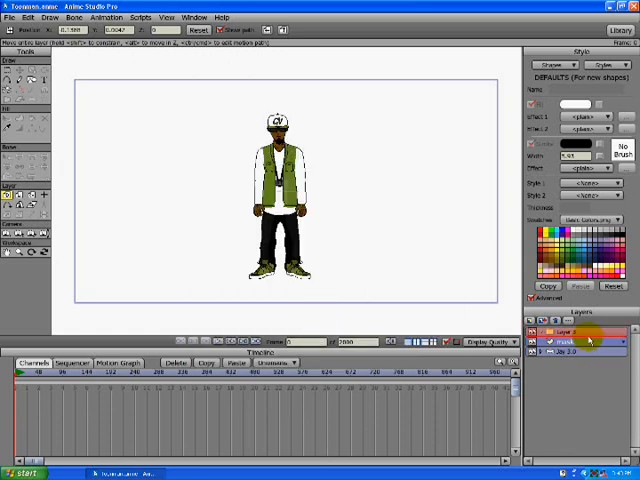
left_click(570, 330)
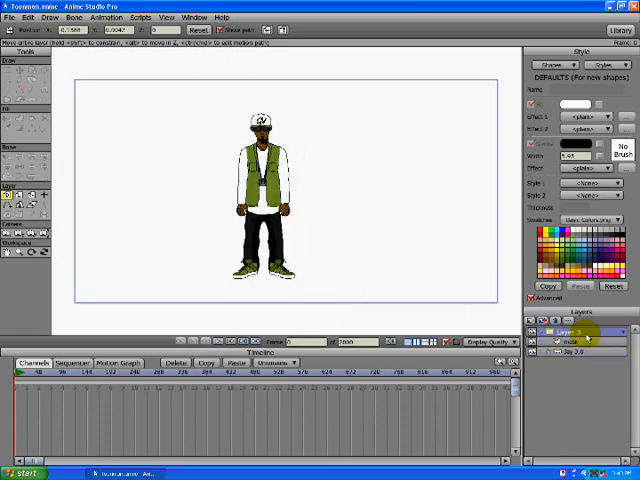
Enable a group mask mode on the group, then set the character layer's masking option.
double_click(560, 332)
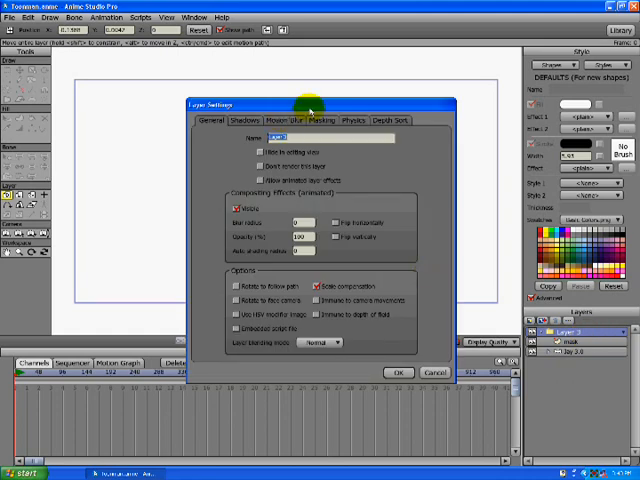
left_click(322, 120)
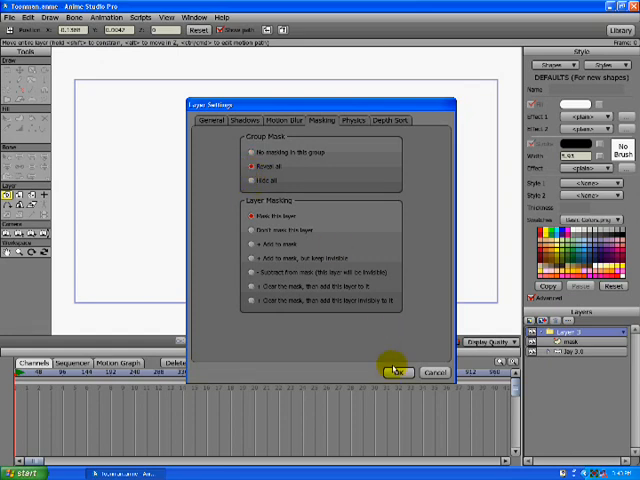
left_click(396, 372)
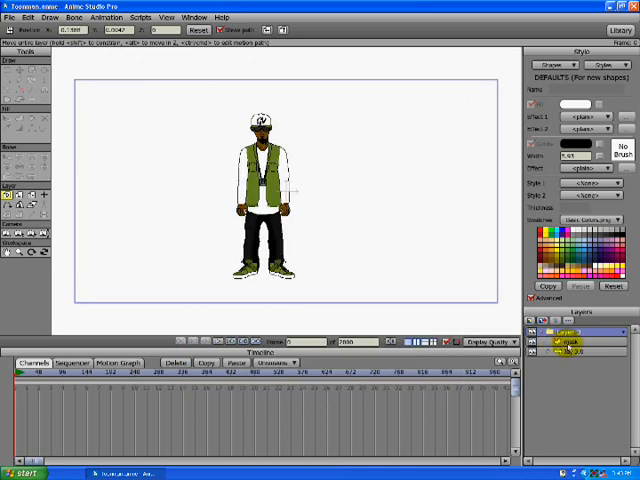
double_click(576, 352)
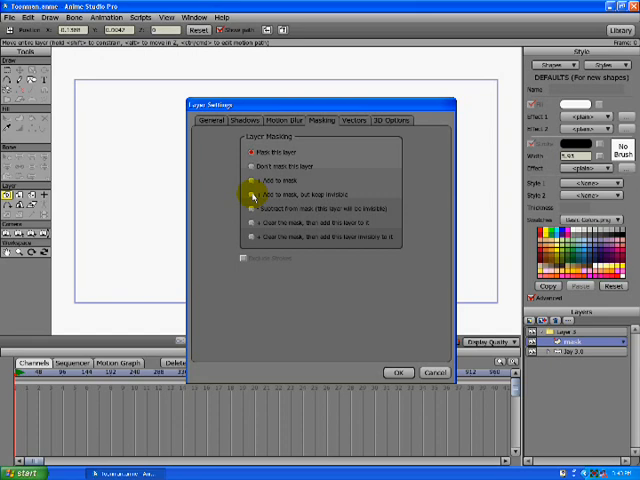
left_click(400, 372)
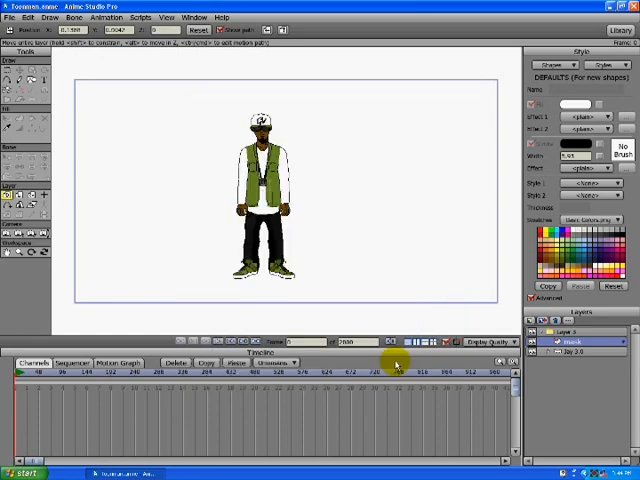
Reopen the group's Masking settings and choose a Group Mask mode.
left_click(30, 80)
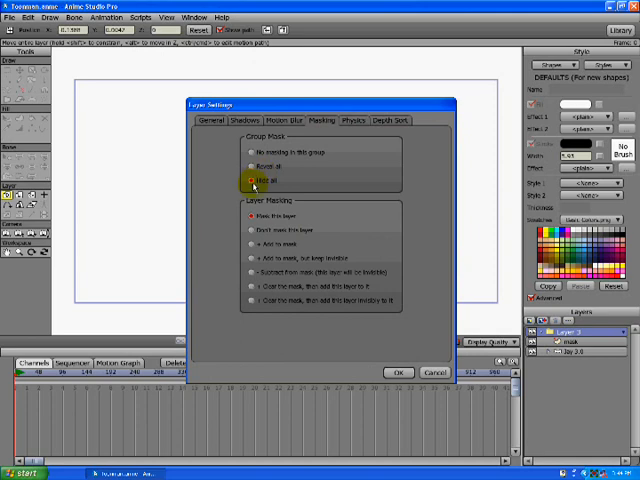
left_click(248, 176)
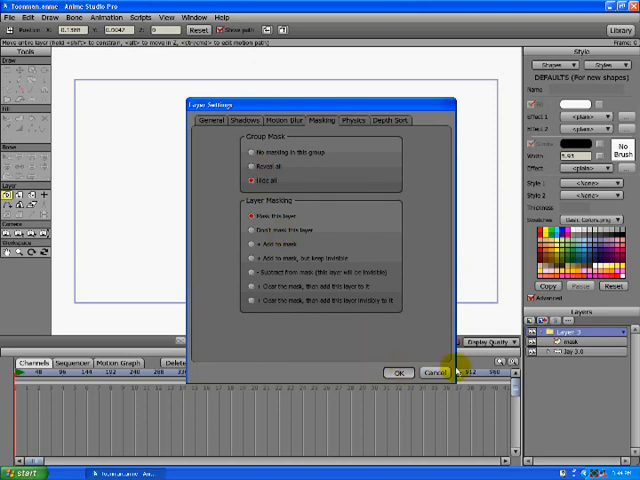
Close Layer Settings and draw a large oval around the character with Draw Oval.
left_click(400, 372)
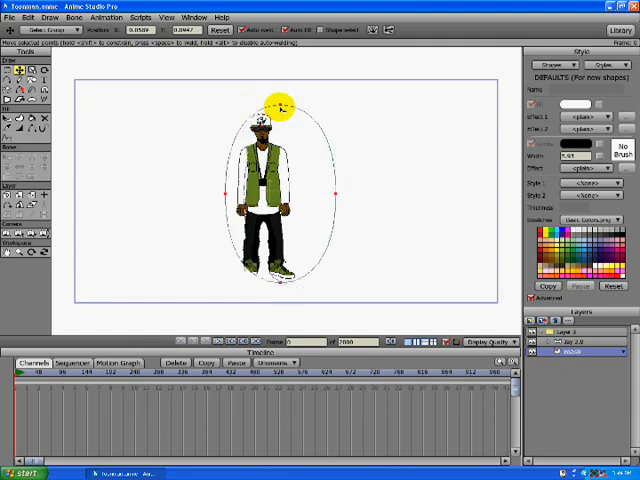
left_click_drag(278, 104, 256, 128)
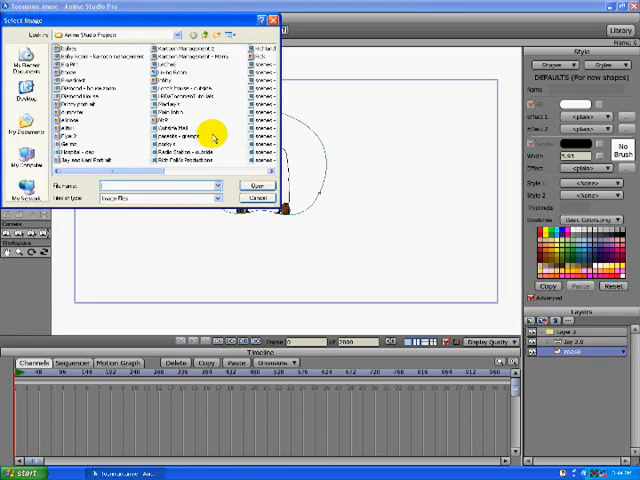
mouse_move(112, 108)
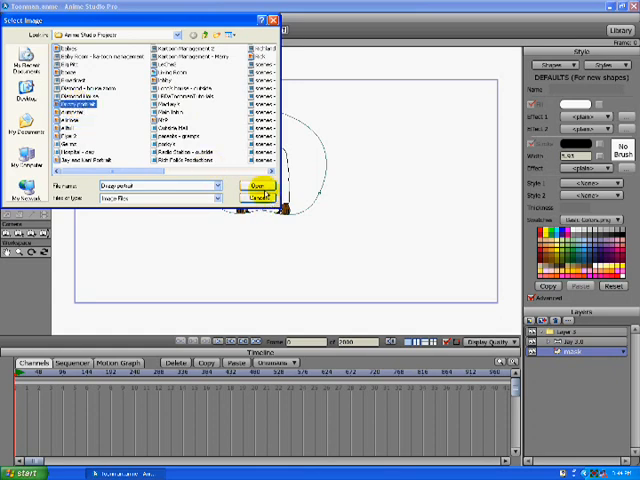
Import the chosen face image file into the scene via Select Image > Open.
left_click(252, 188)
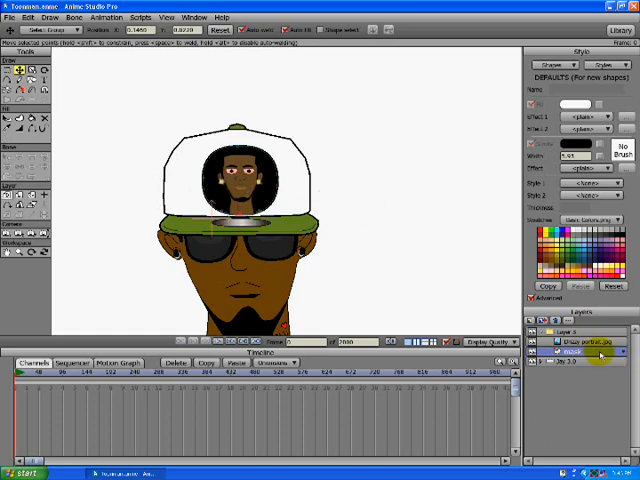
Check the group's Group Mask setting so the face shows within the hat shape.
double_click(570, 336)
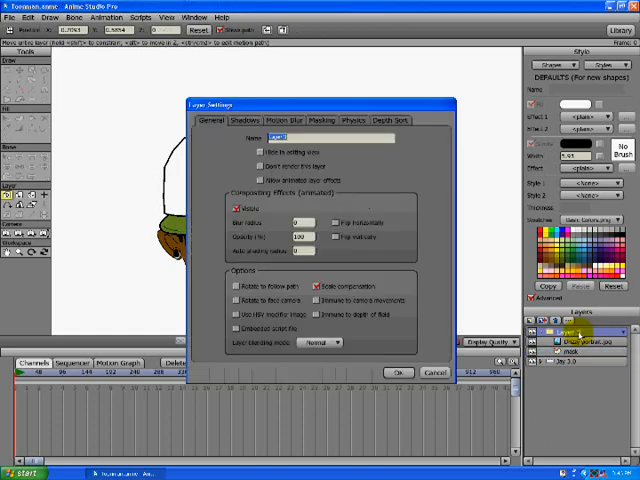
left_click(320, 120)
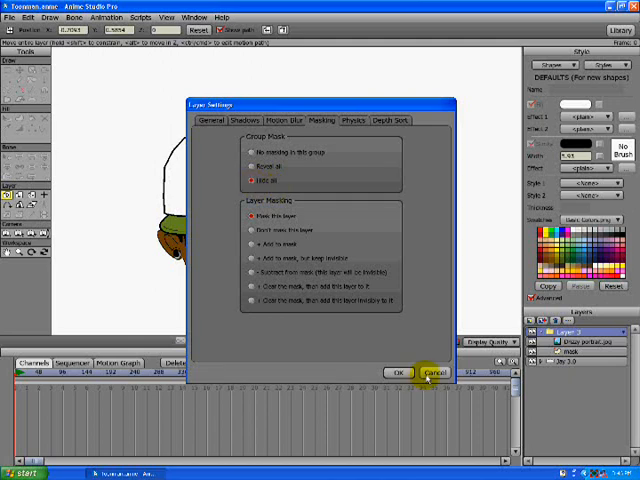
left_click(432, 372)
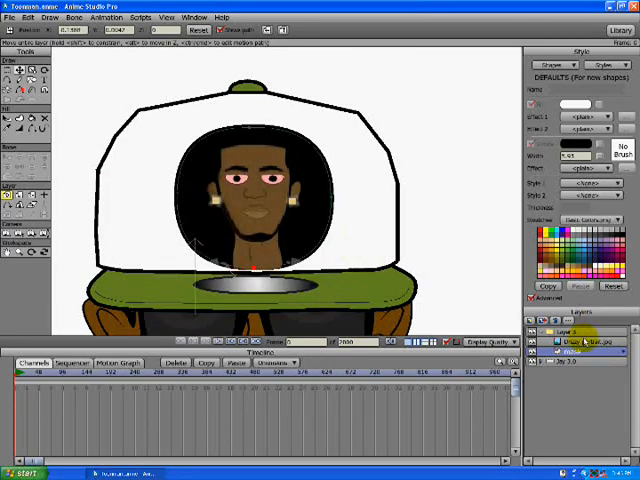
Set the mask shape layer to 'Add to mask, but keep invisible'.
double_click(568, 344)
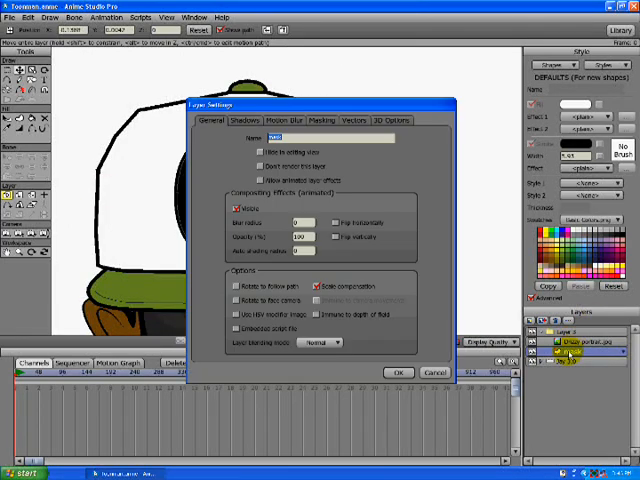
left_click(318, 120)
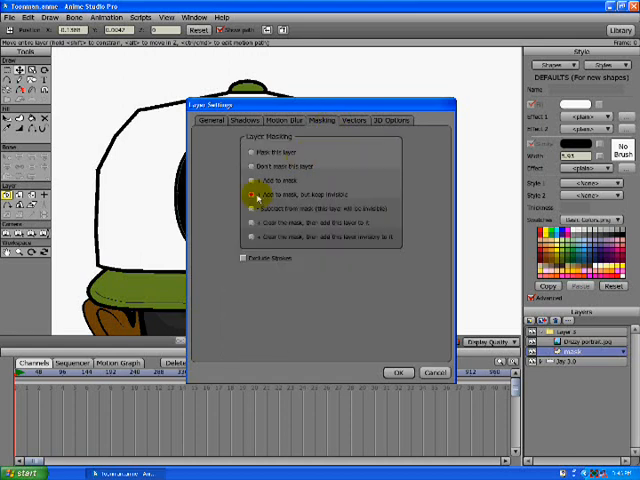
left_click(248, 204)
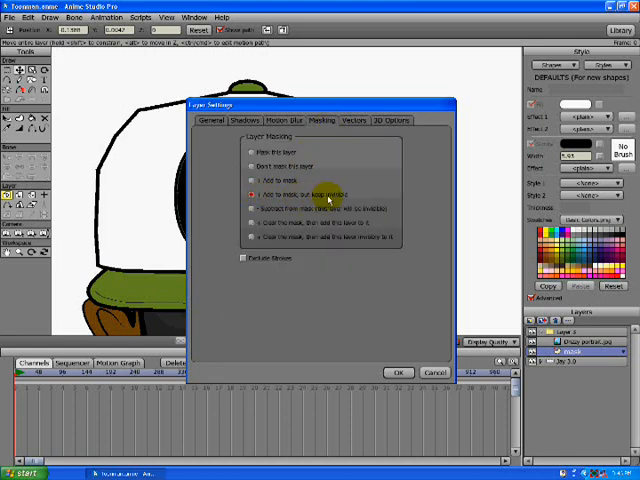
left_click(400, 372)
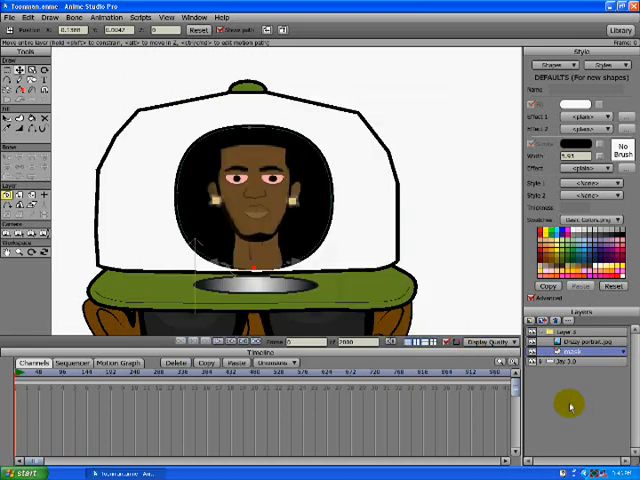